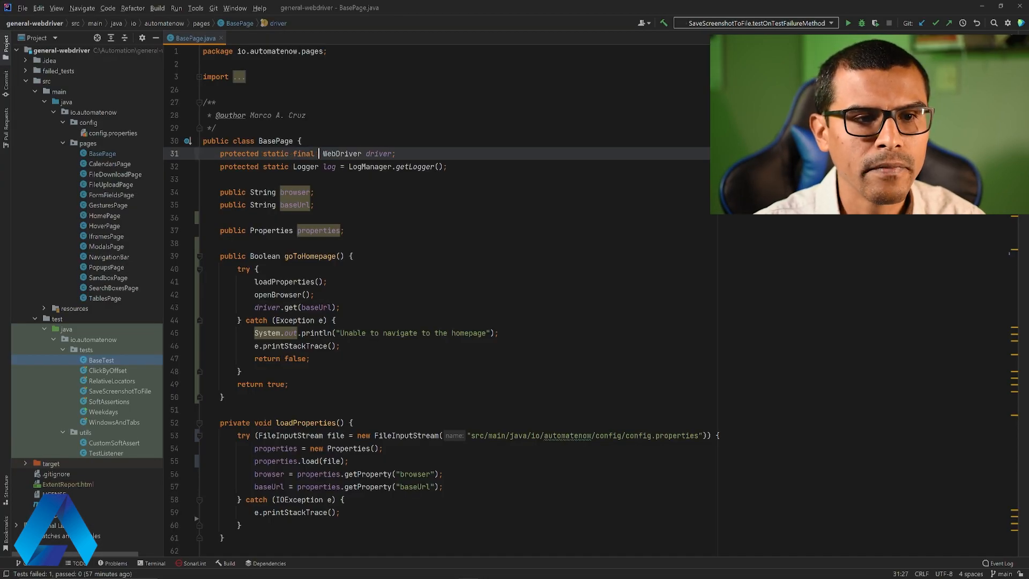
Step: Declare driver as ThreadLocal<WebDriver> initialised with new ThreadLocal<>()
text(ThreadLocal<)
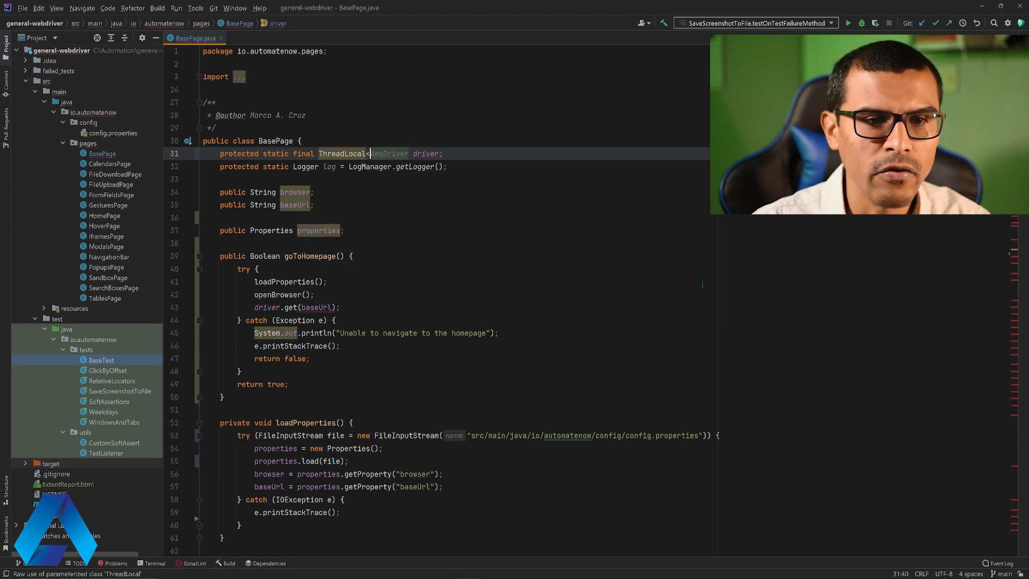
text(WebDriver>)
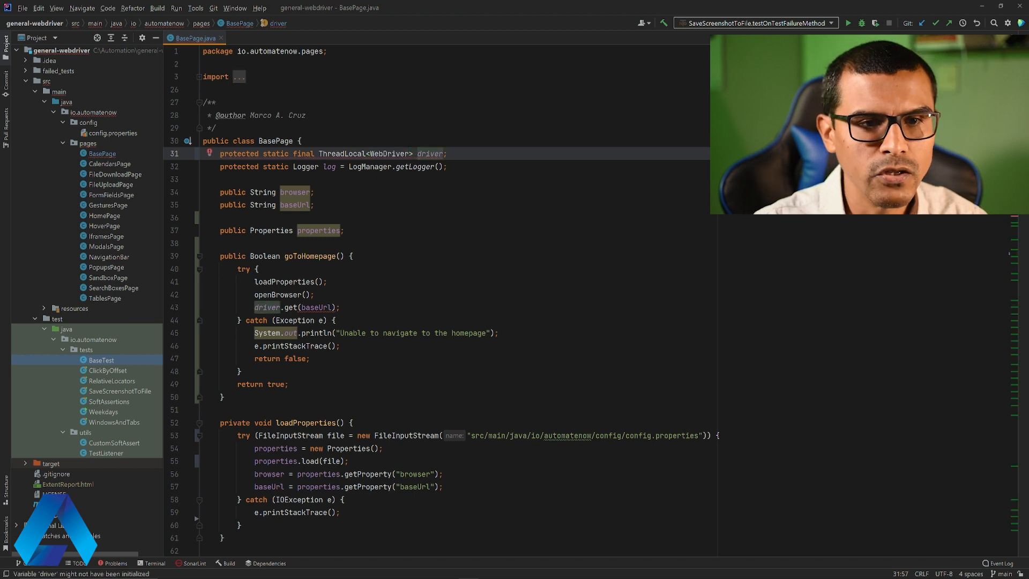
text(= new ThreadLocal<>()
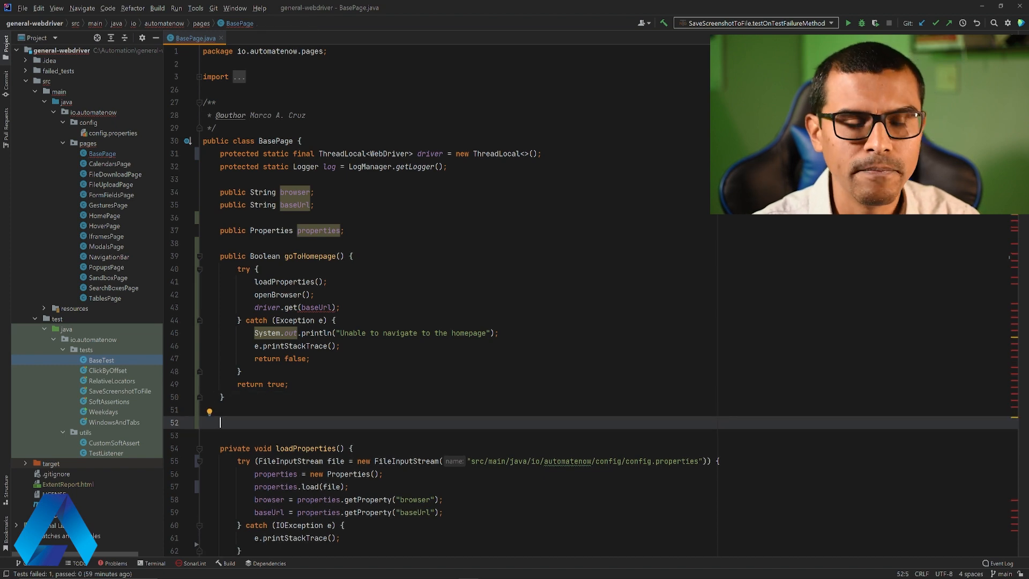
Step: Write public static WebDriver getDriver() returning driver.get() below goToHomepage
text(public)
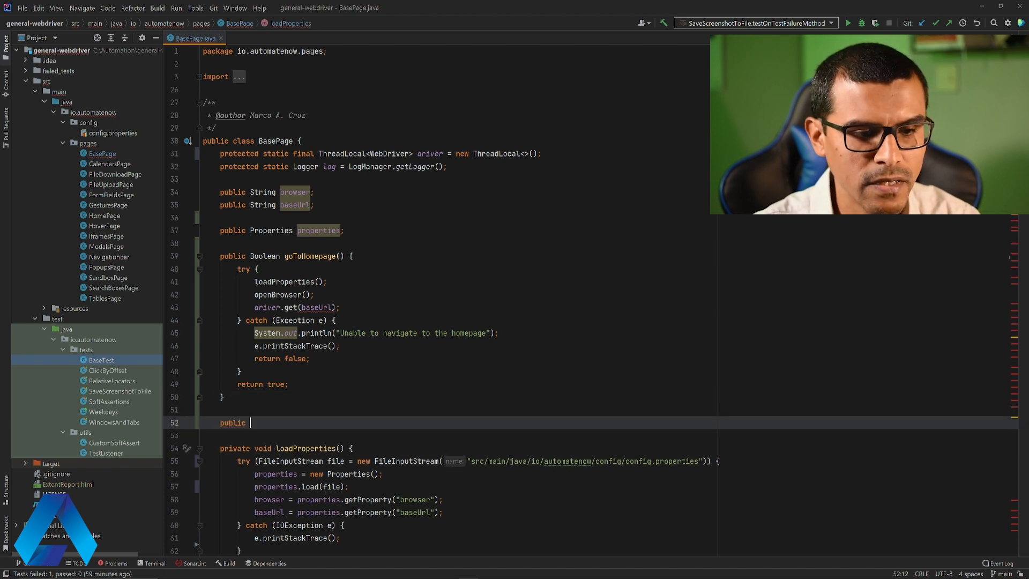
text(static)
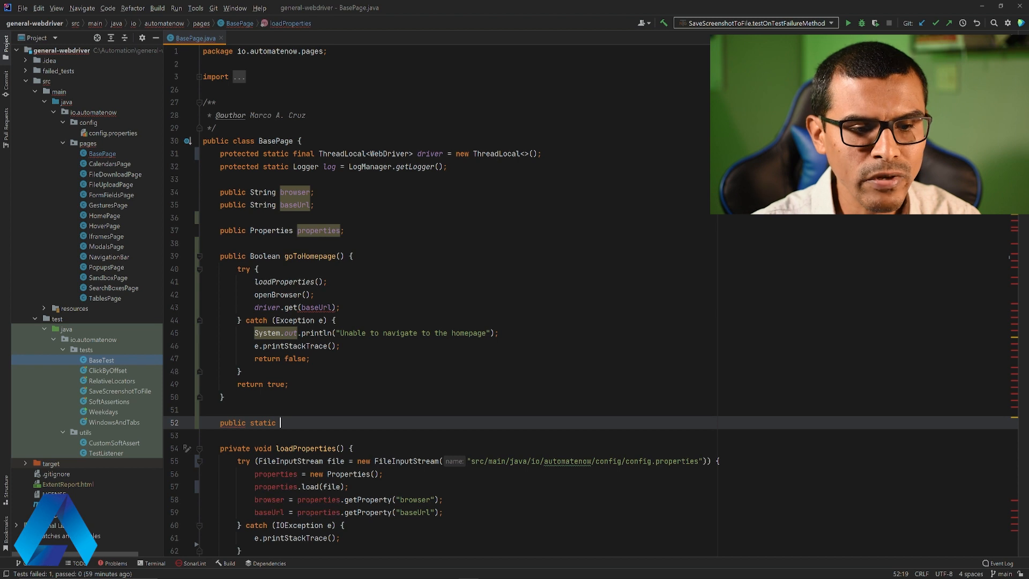
text(Web)
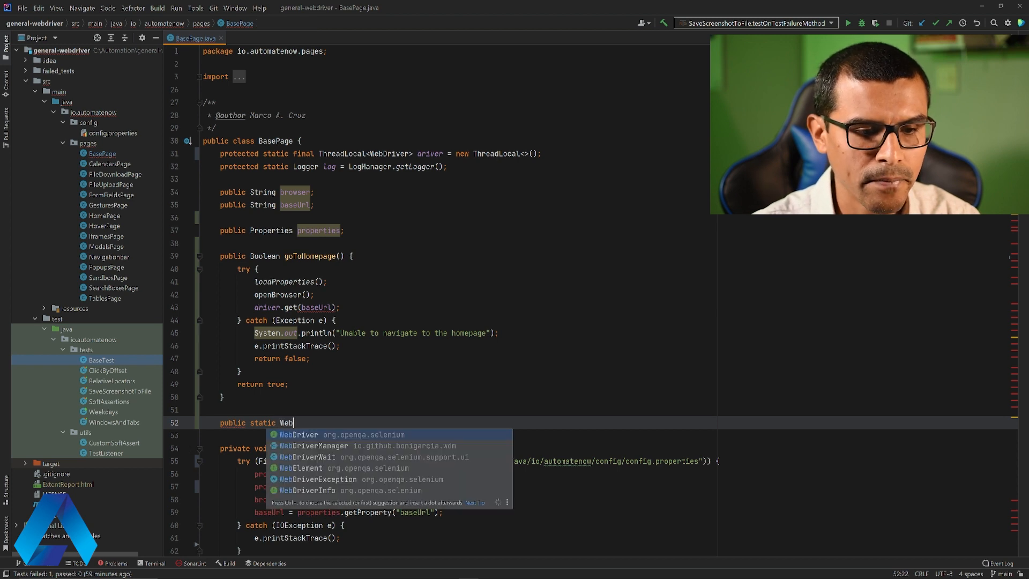
text(Driver g)
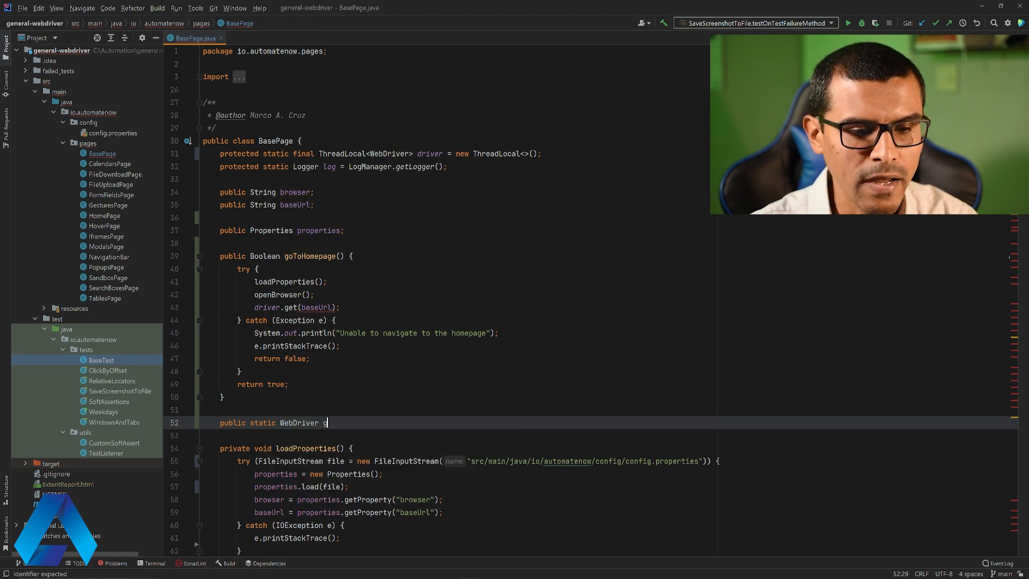
text(etDriver() {)
text(return)
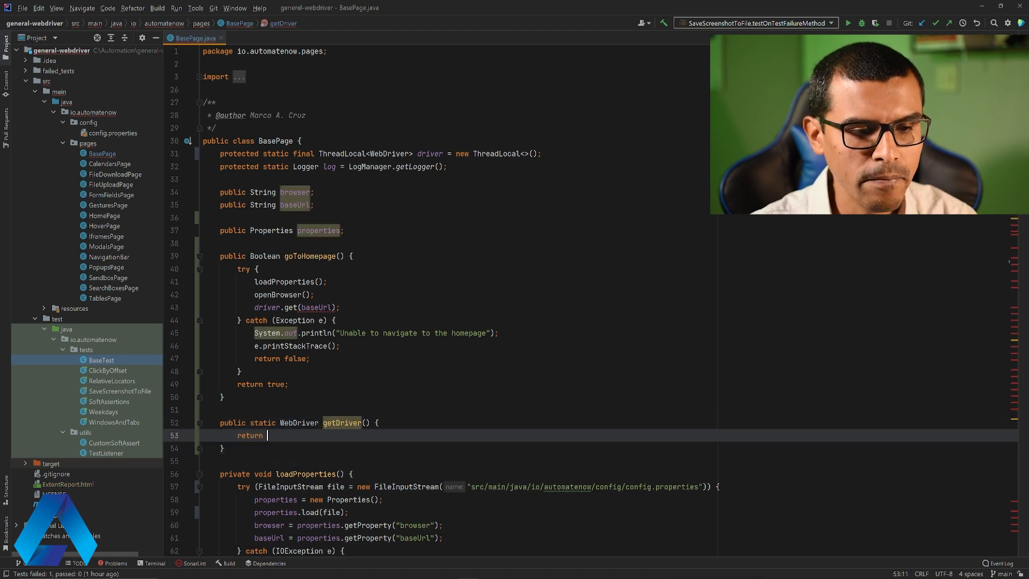
text(driver.)
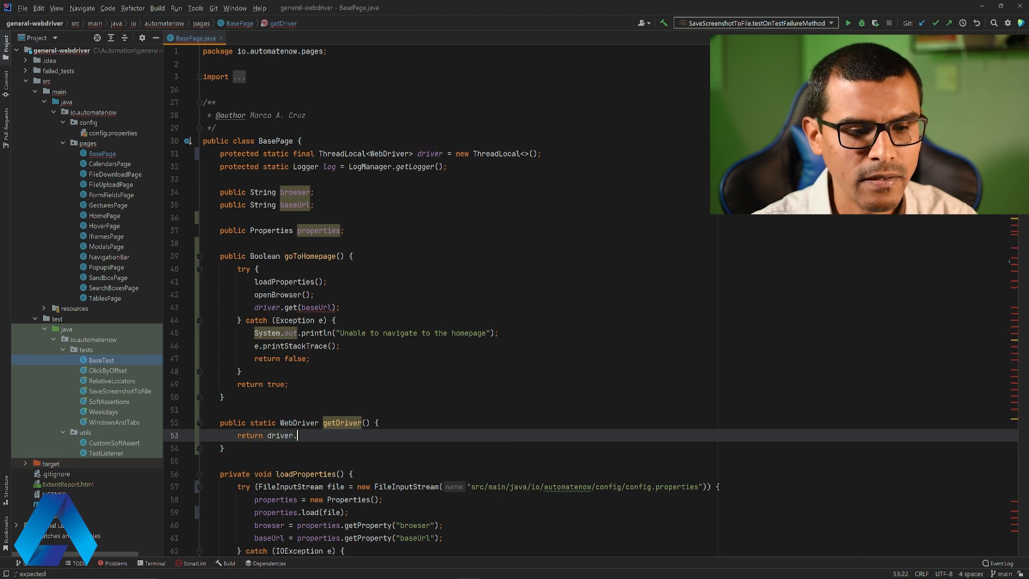
text(get();)
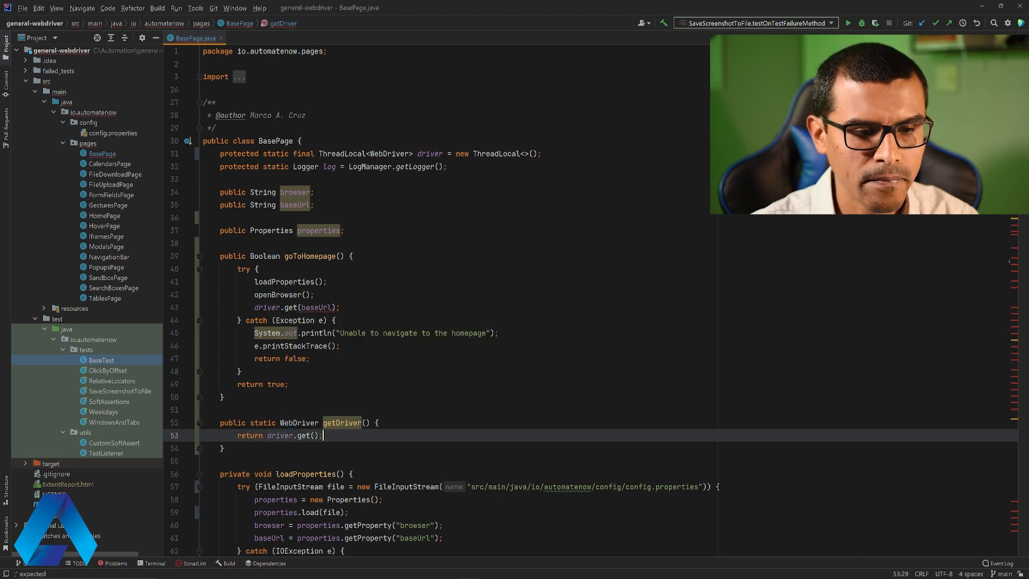
Step: Review usages of the driver field from the new getDriver method
double_click(341, 422)
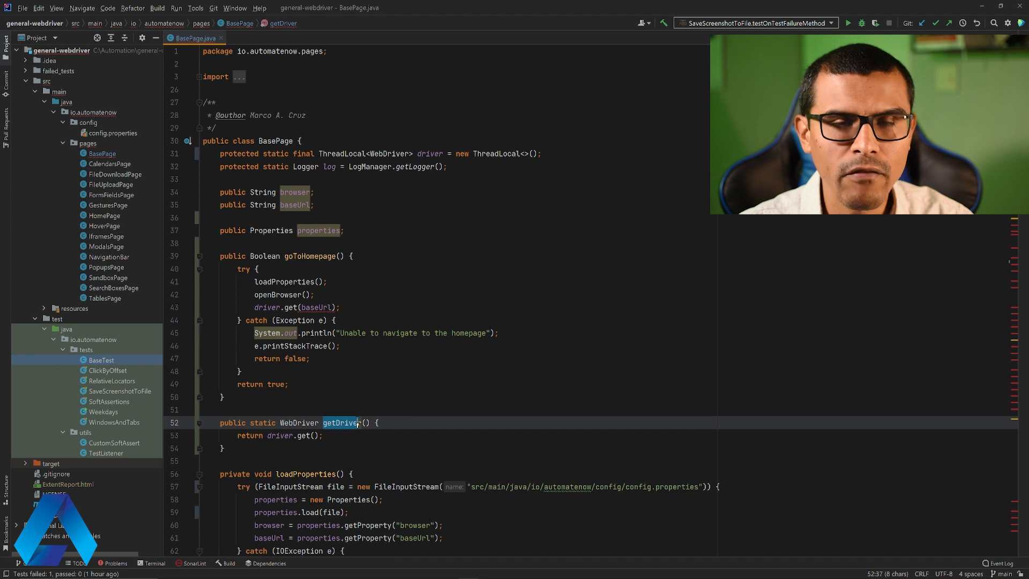
click(426, 153)
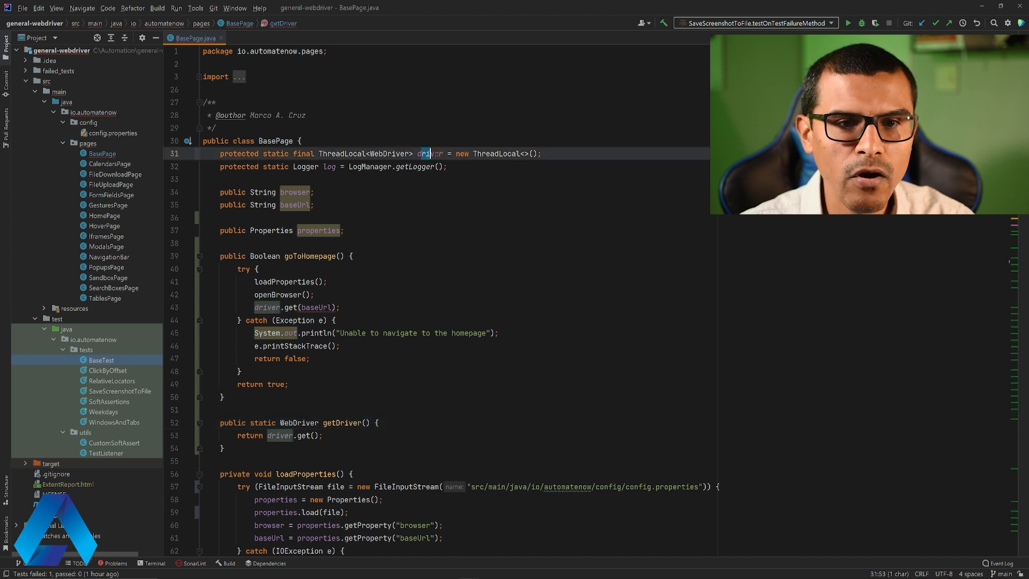
click(322, 435)
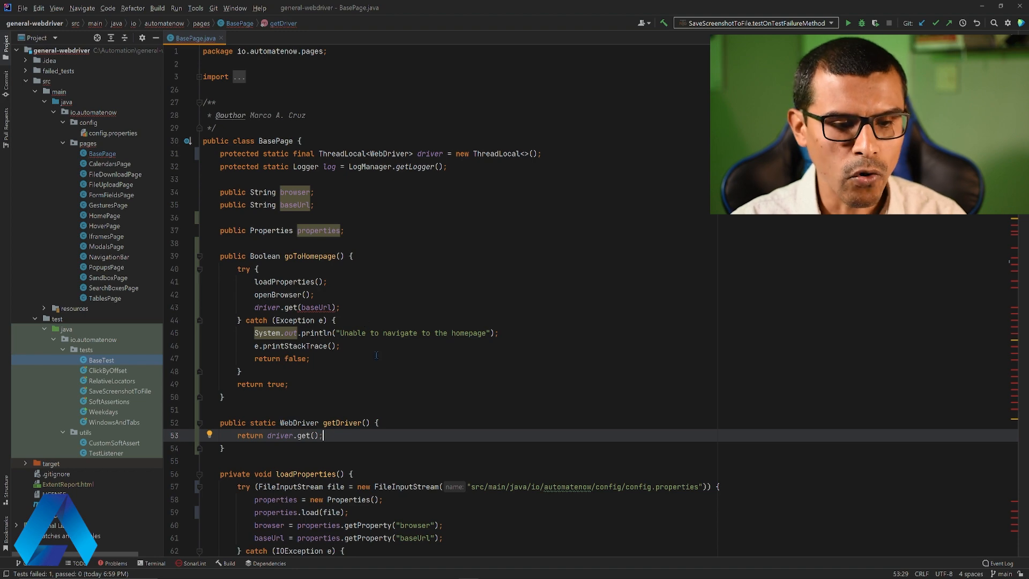
Step: Start a driver.set(...) call in openBrowser via completion
scroll(down, 3)
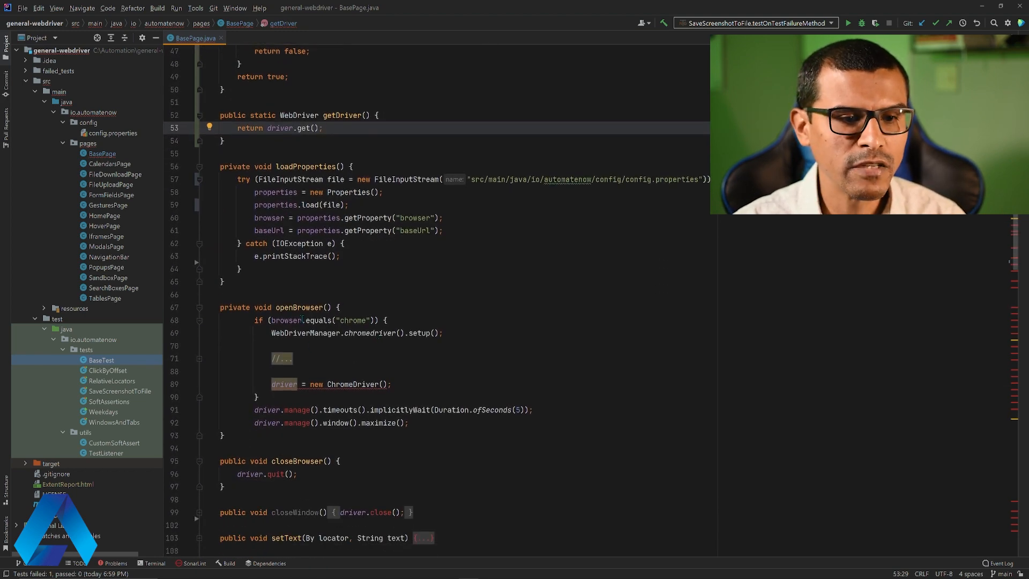
scroll(down, 3)
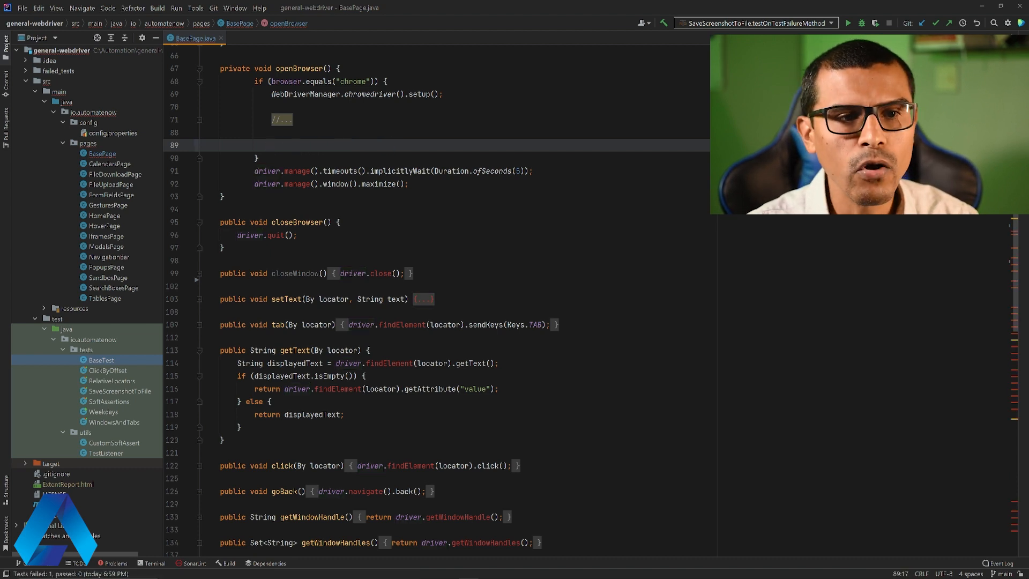
text(driver.se)
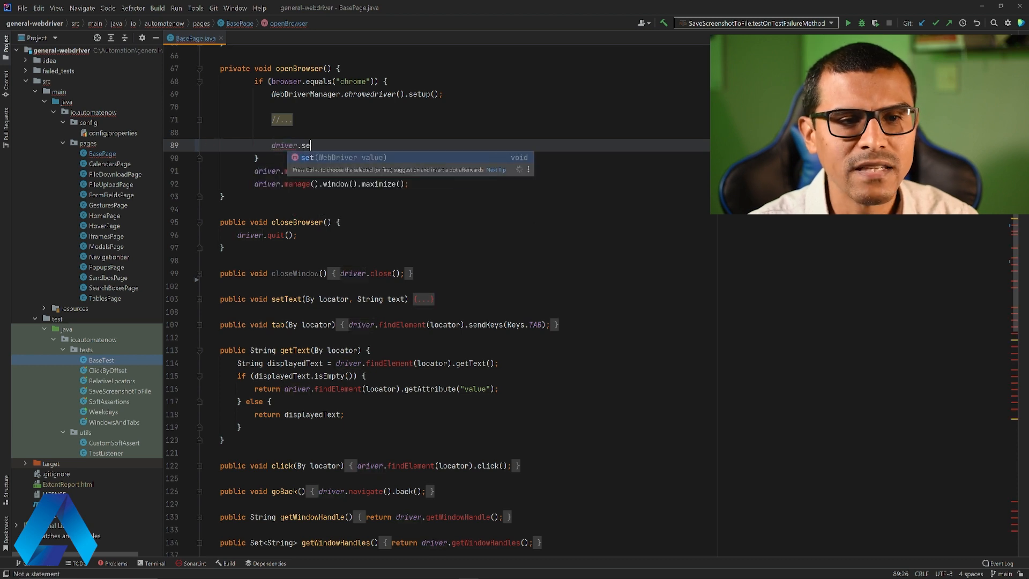
key(Tab)
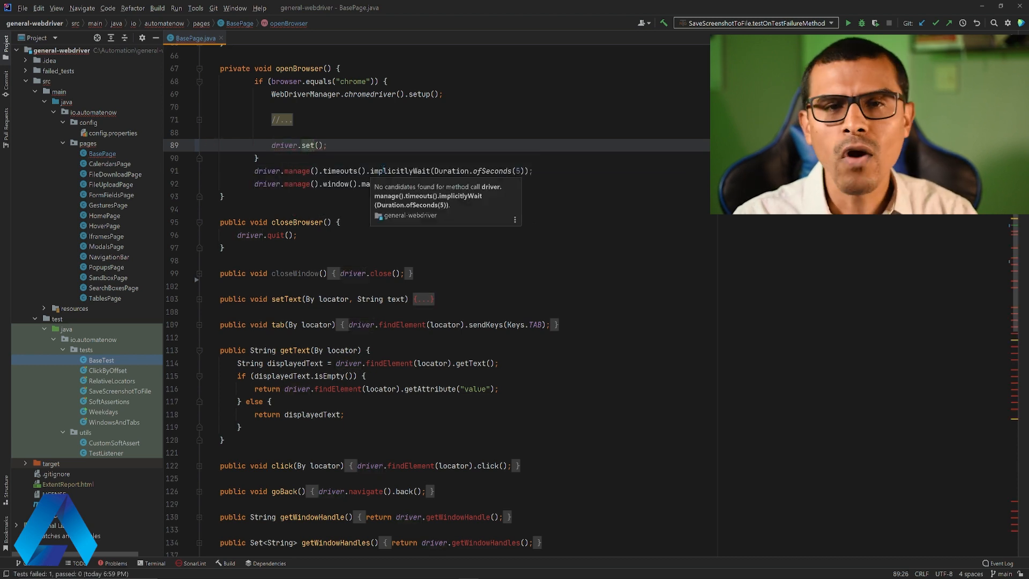
click(308, 145)
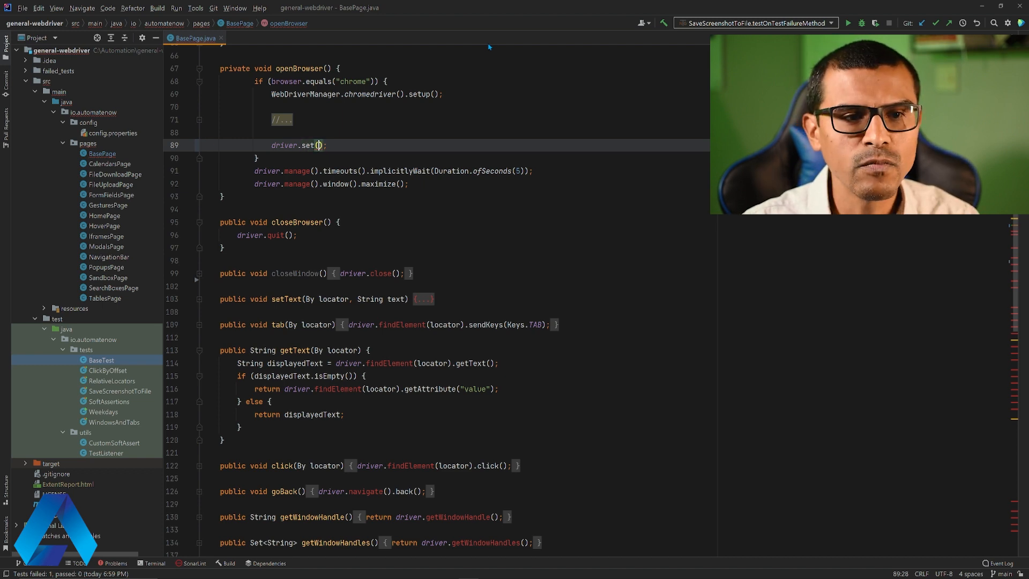
Step: Fill the call with ThreadGuard.protect(new ChromeDriver())
text(new)
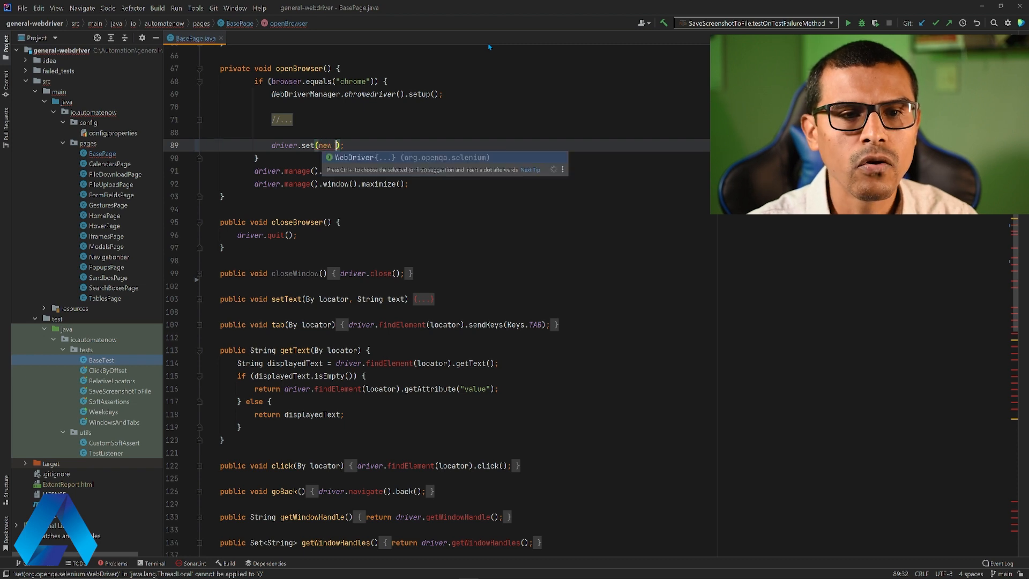
text(ChromeDriver())
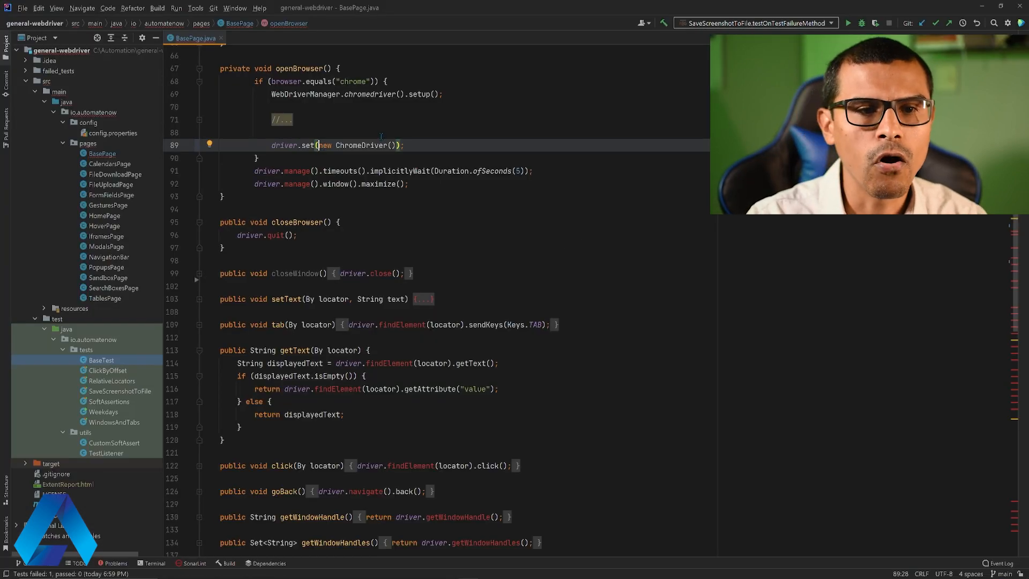
text(ThreadGuard.)
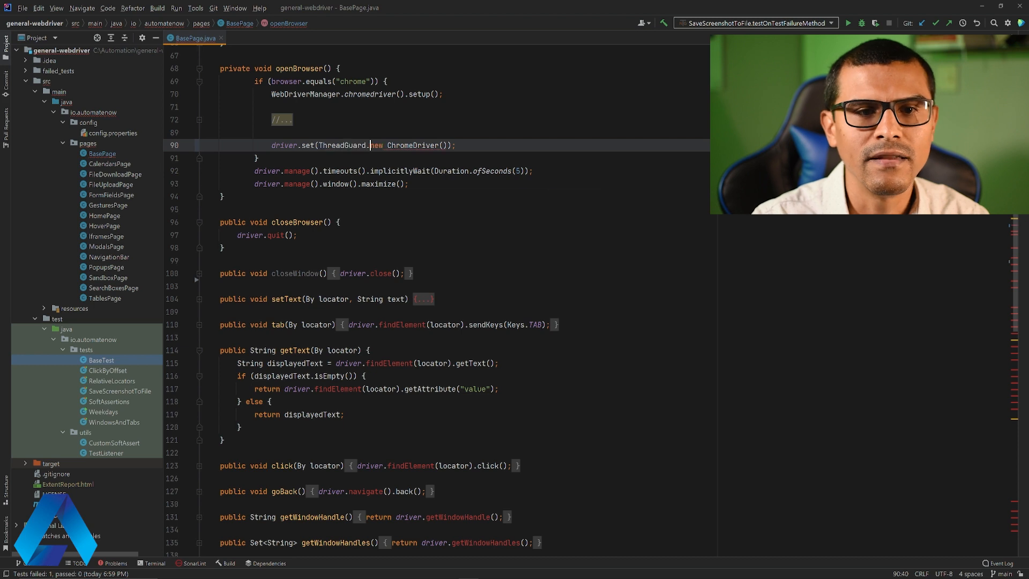
text(protect()
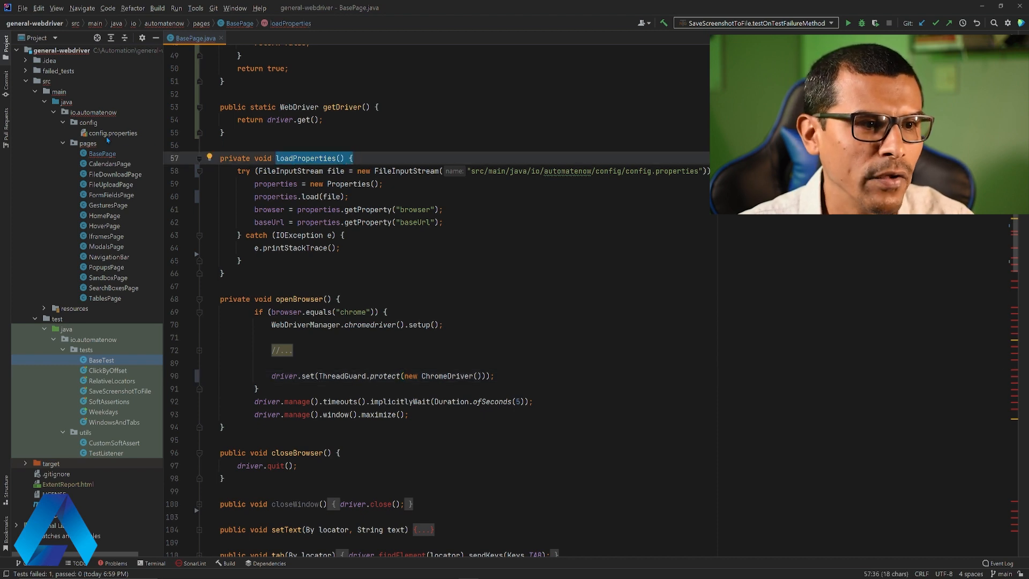
double_click(113, 133)
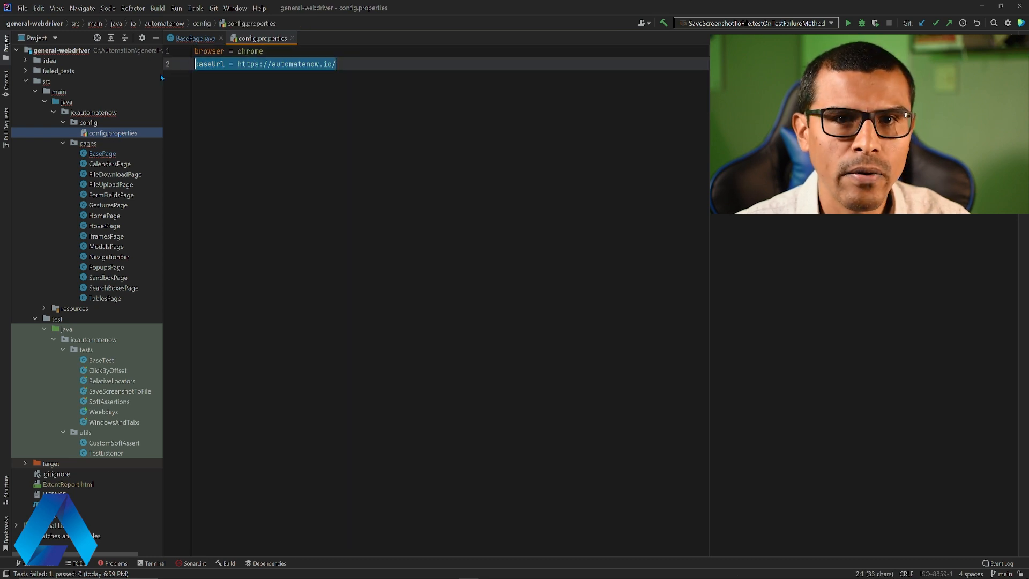
click(194, 39)
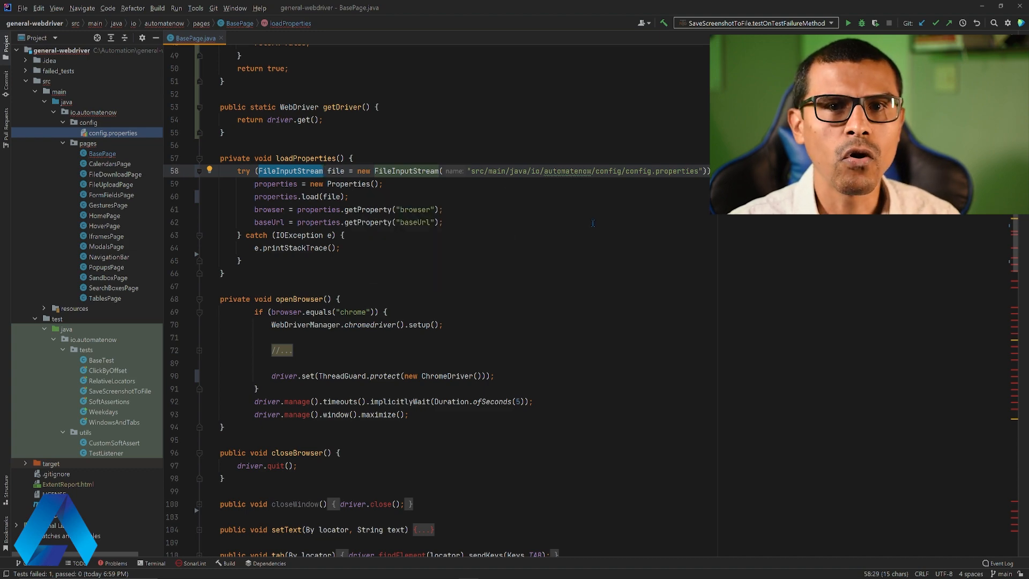
Step: Declare loadProperties as private synchronized void
click(254, 157)
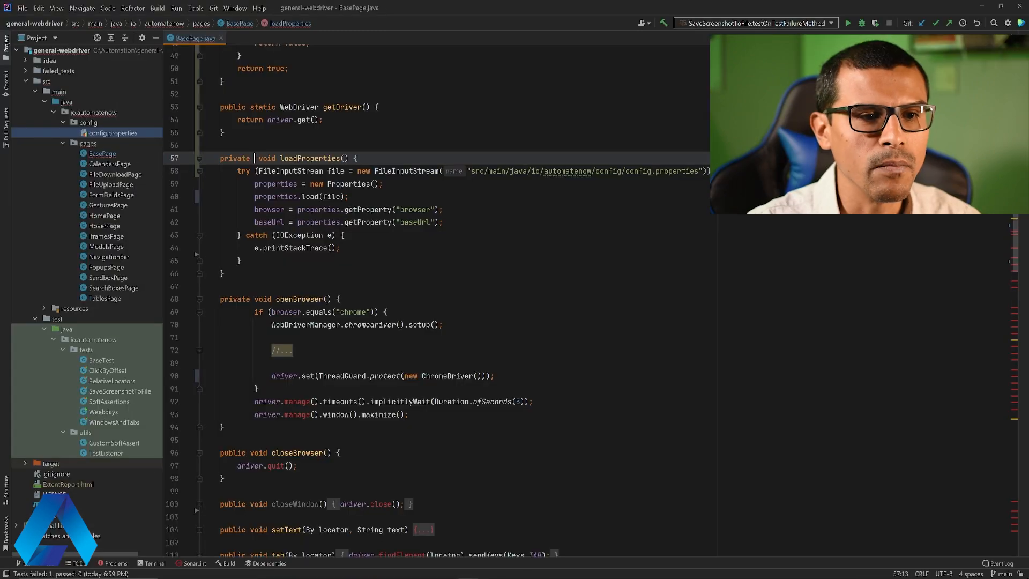
text(synchronized)
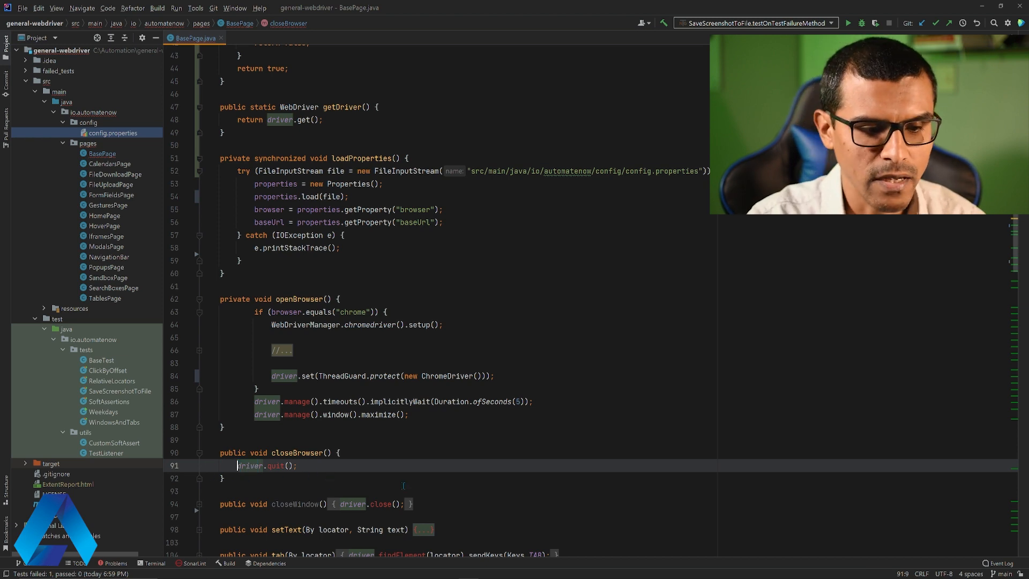
Step: Make closeBrowser call getDriver().quit() followed by driver.remove()
text(getD)
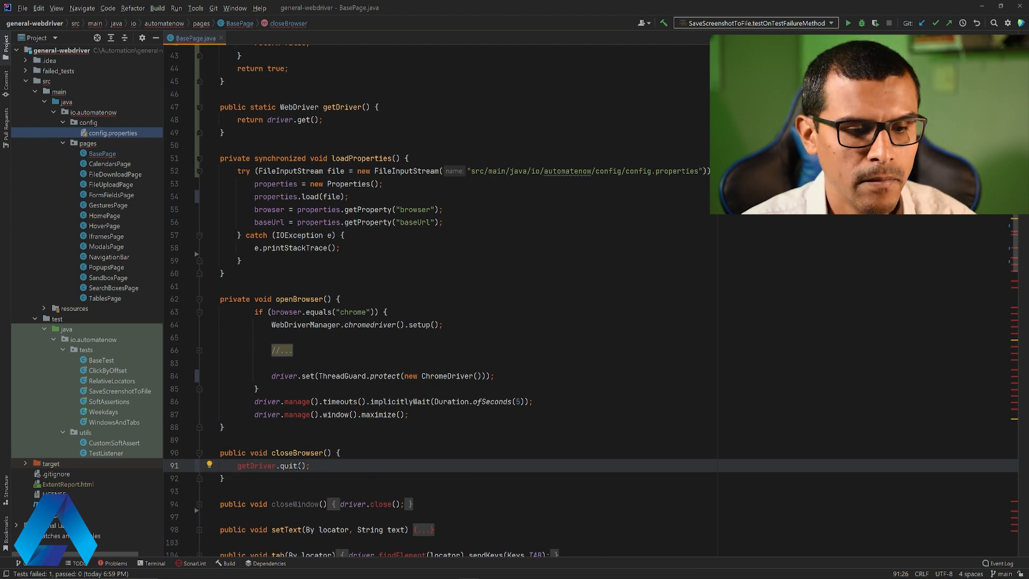
text(())
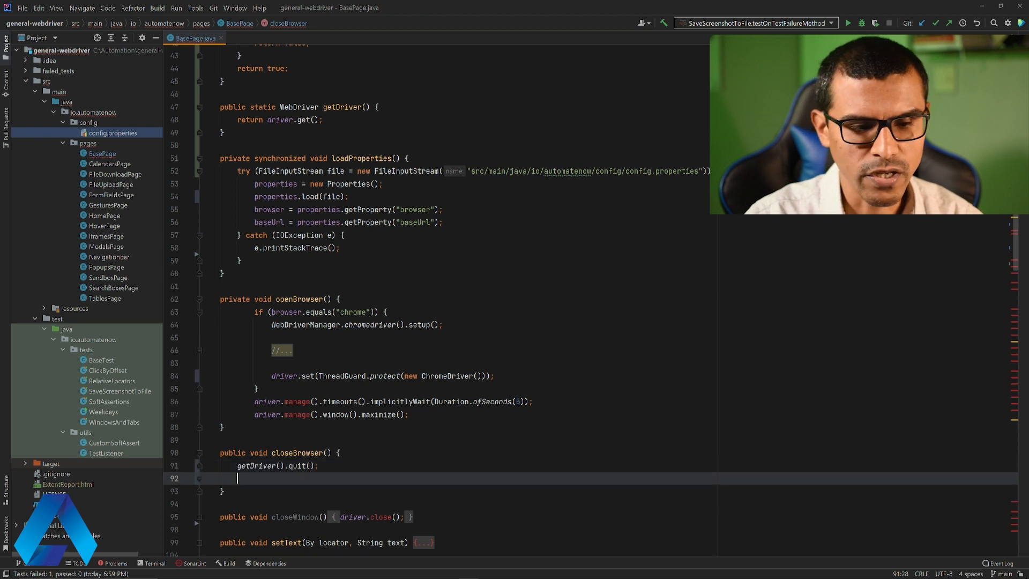
text(driver.)
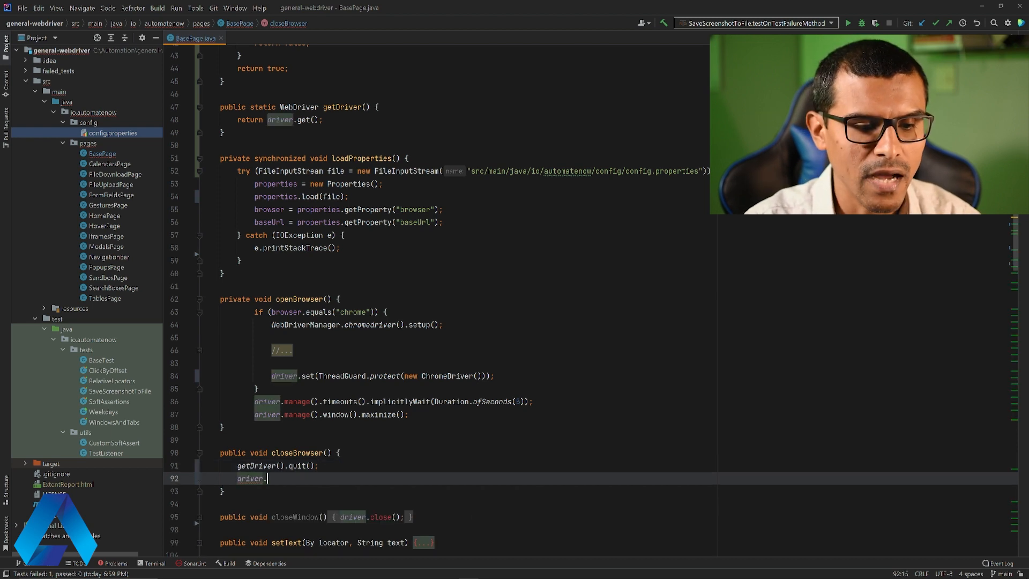
text(remove())
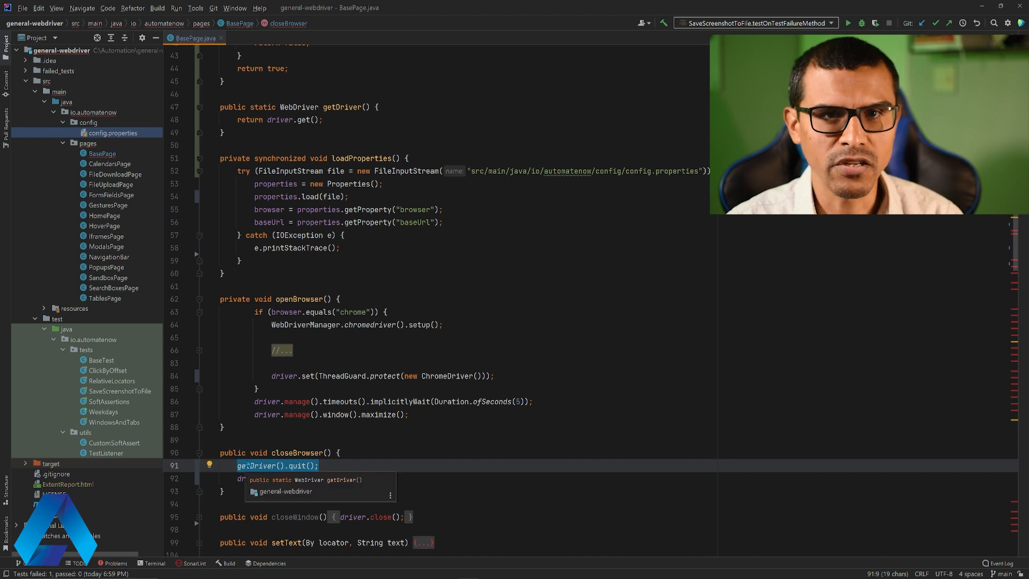
text(driver.remove();)
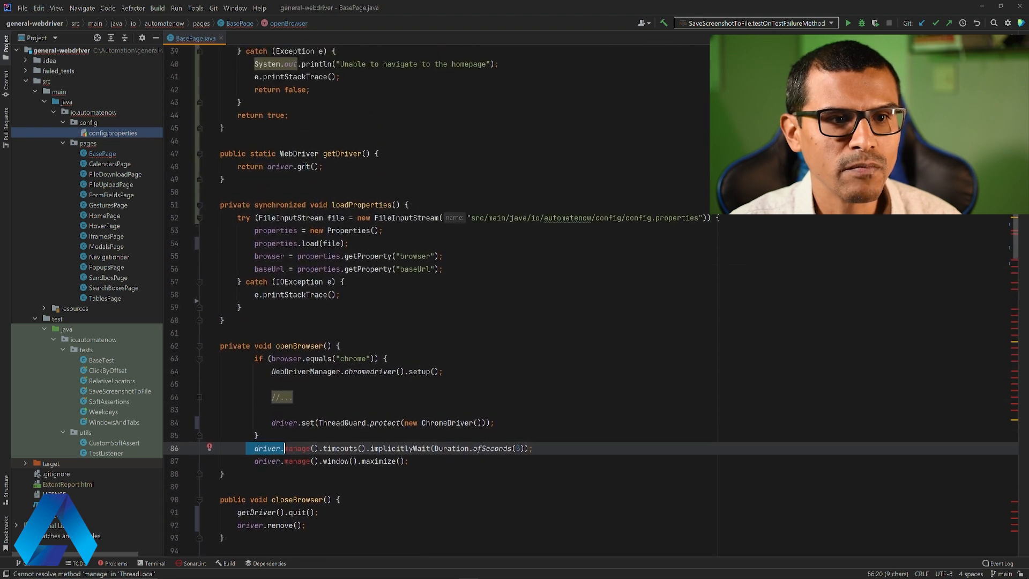
Step: Use getDriver() on openBrowser's implicitlyWait line
click(380, 154)
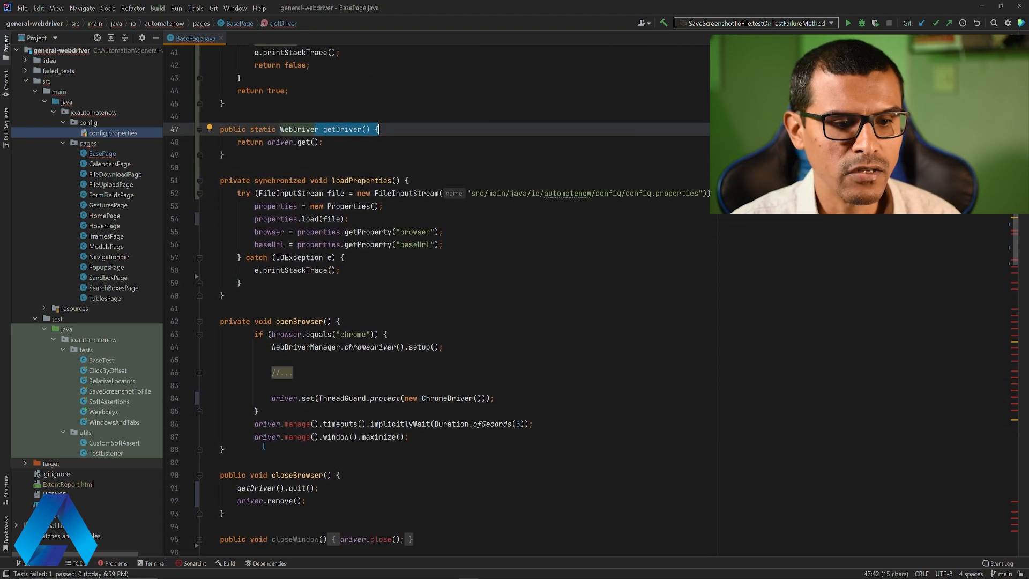
scroll(down, 3)
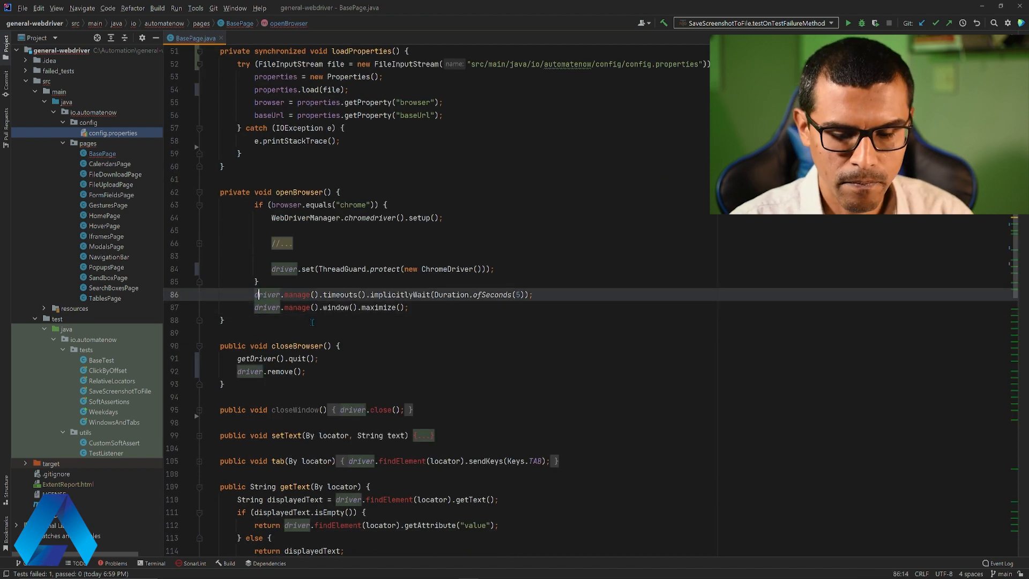
text(getD)
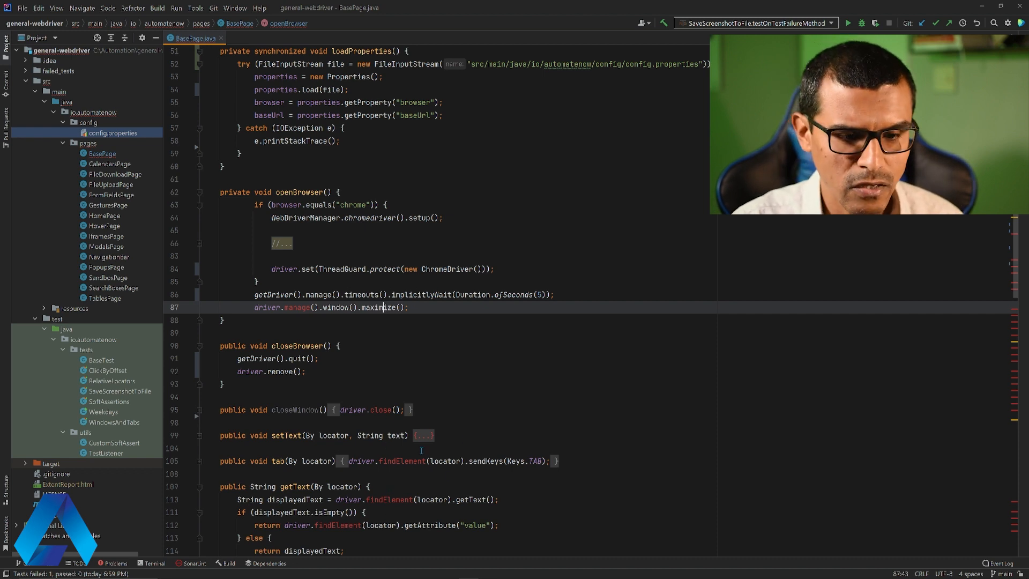
Step: Use getDriver() instead of driver in the tab method
double_click(361, 461)
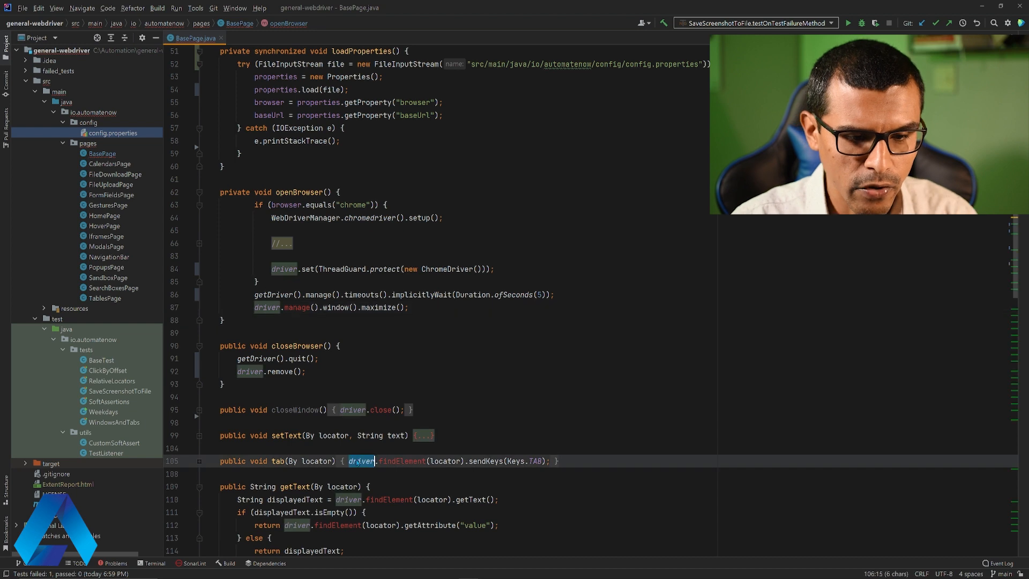
text(getD)
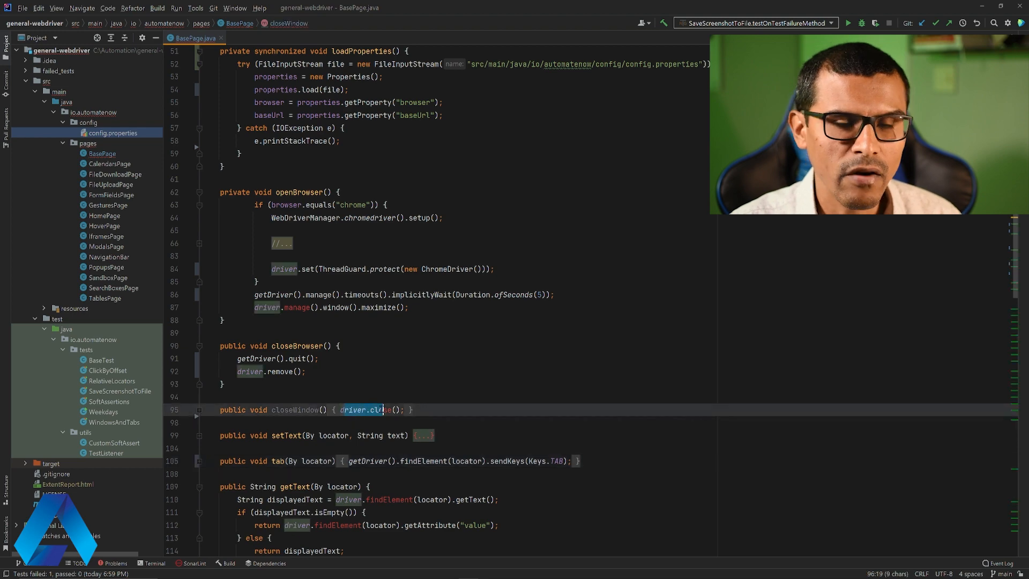
scroll(down, 3)
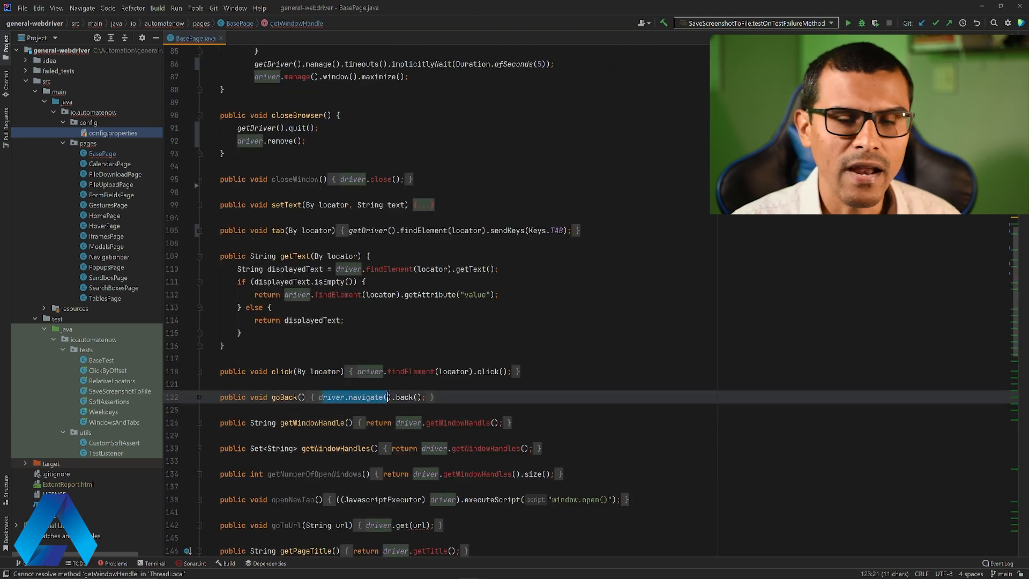